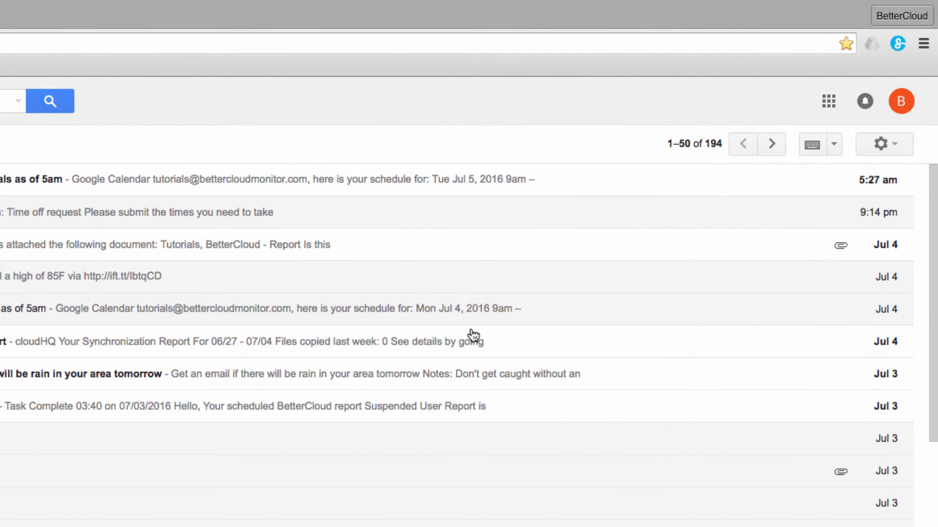
Step: Open the Google apps launcher from the Gmail inbox
{"action": "left_click", "coordinate": [828, 102]}
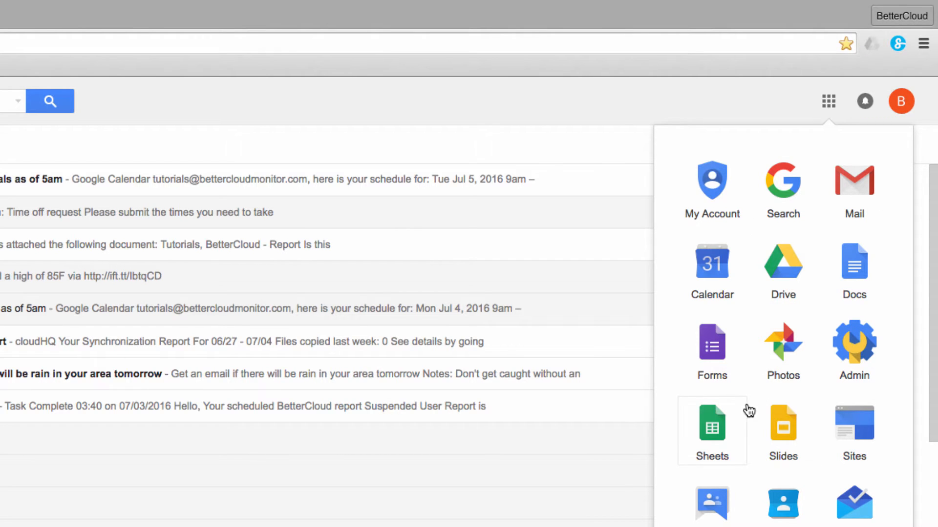
{"action": "mouse_move", "coordinate": [715, 428]}
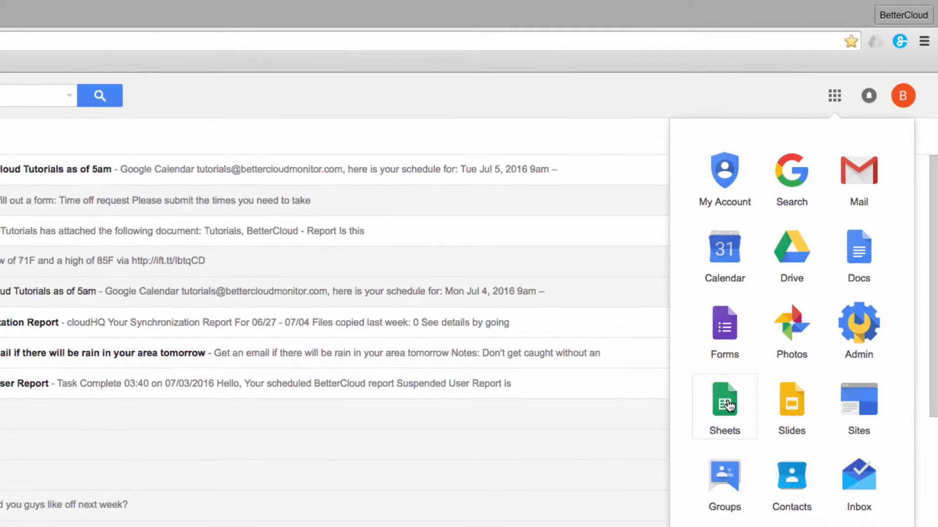
Step: Go to Google Sheets and browse the full template gallery of Personal and Work templates
{"action": "left_click", "coordinate": [724, 402]}
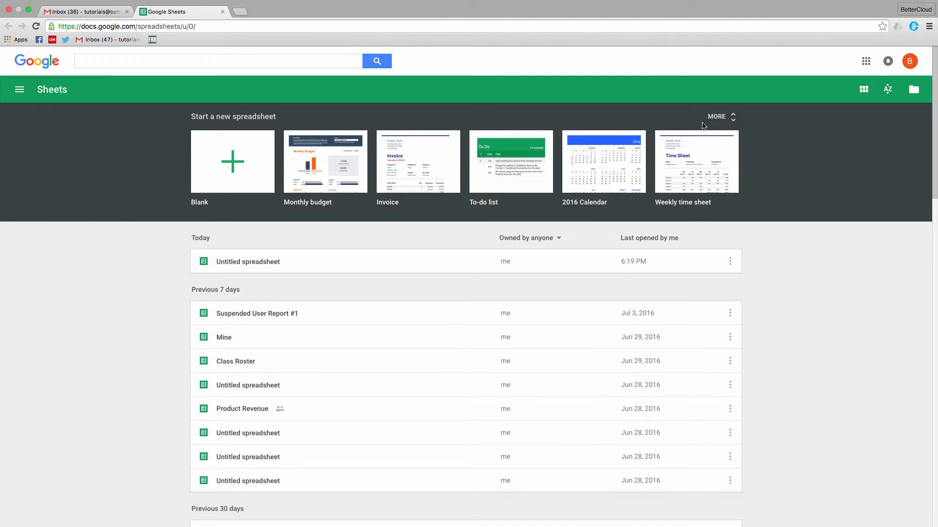
{"action": "mouse_move", "coordinate": [717, 122]}
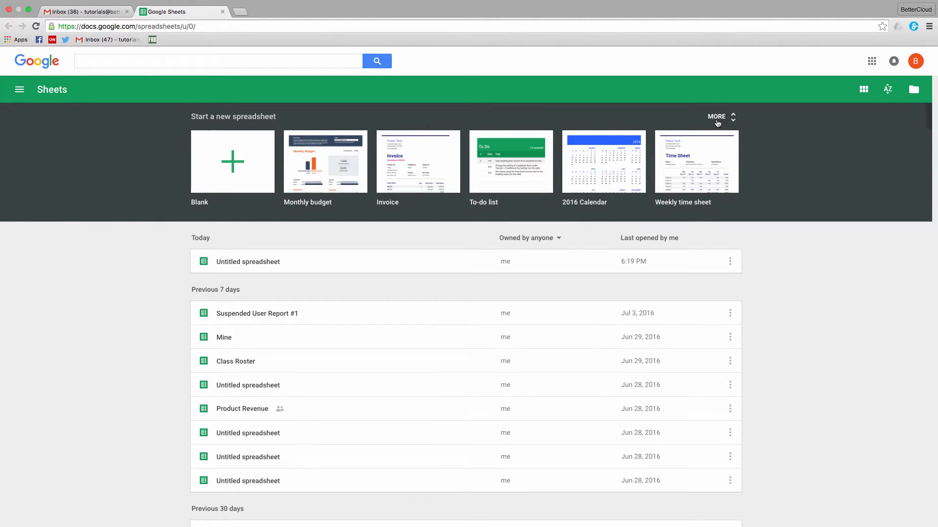
{"action": "left_click", "coordinate": [716, 117]}
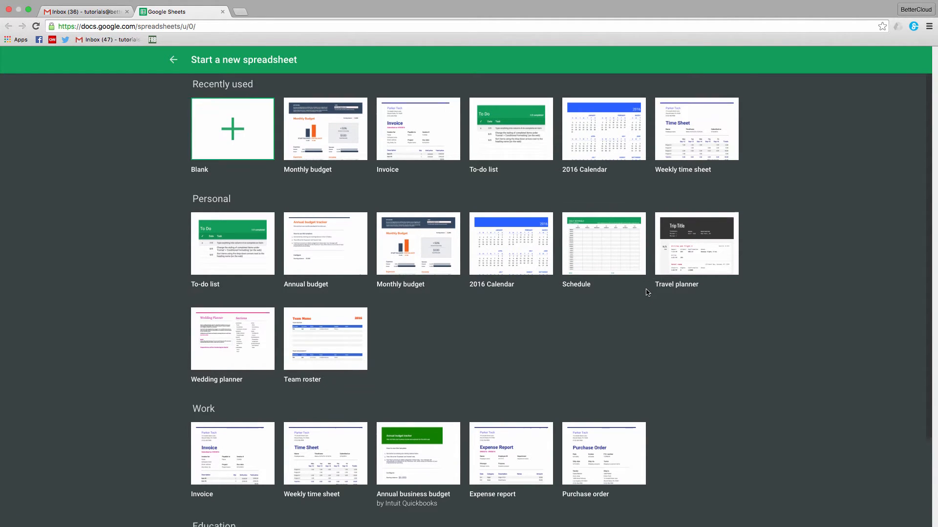
{"action": "scroll", "scroll_direction": "down", "scroll_amount": 3}
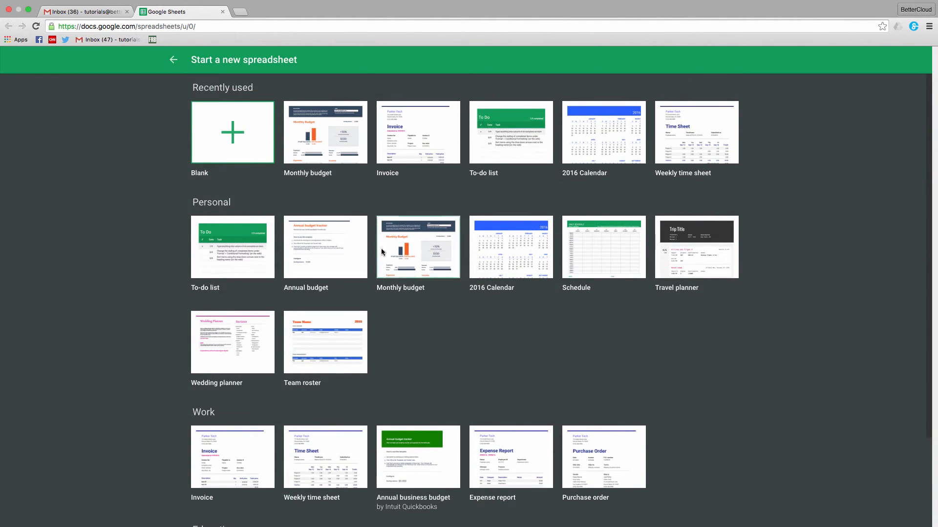
Step: Start a Blank spreadsheet and rename it from Untitled to 'My First Spreadsheet'
{"action": "left_click", "coordinate": [232, 131]}
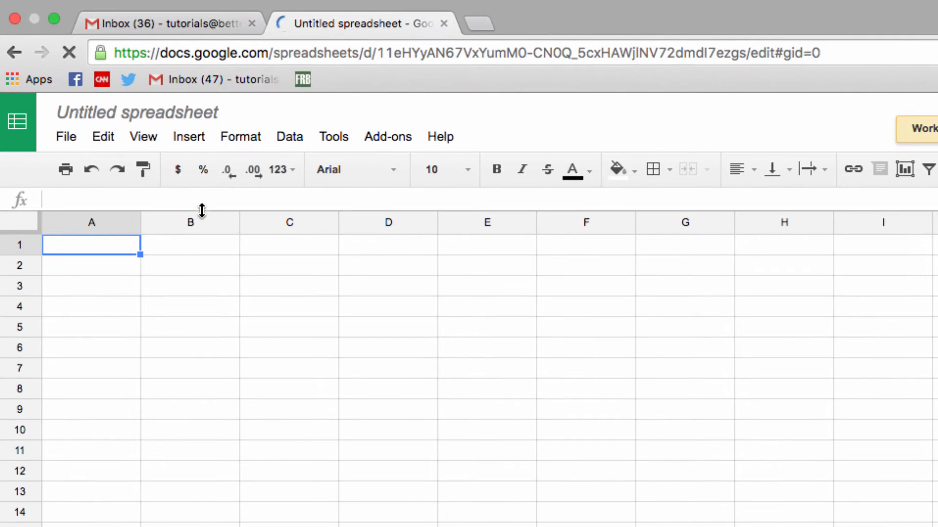
{"action": "left_click", "coordinate": [138, 112]}
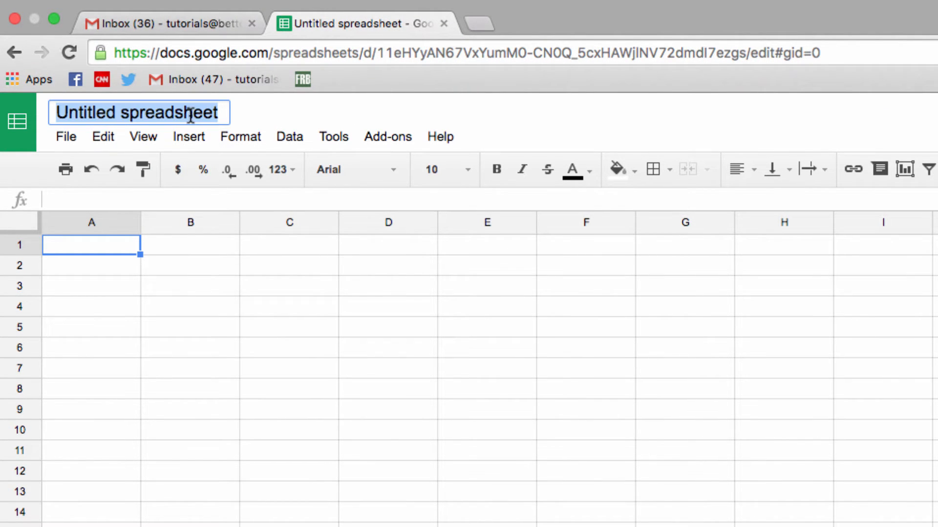
{"action": "type", "text": "My Firs"}
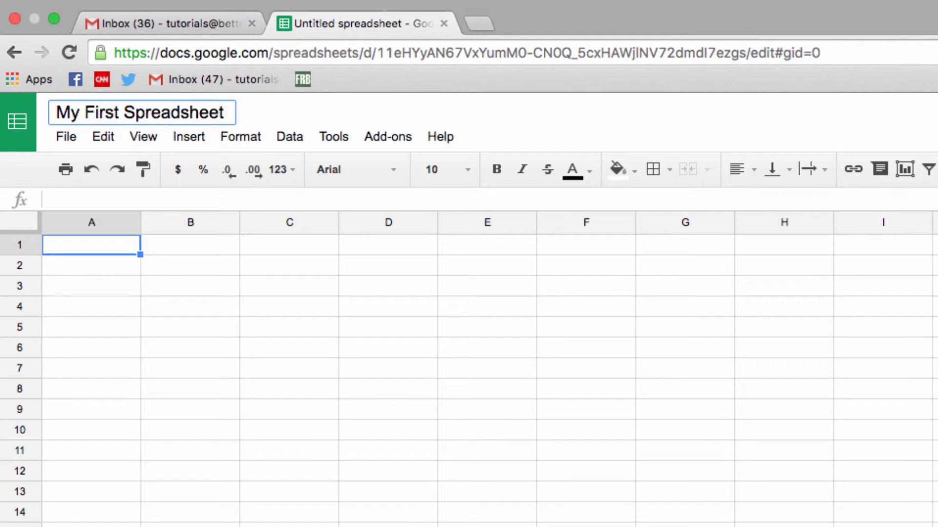
{"action": "left_click", "coordinate": [142, 112]}
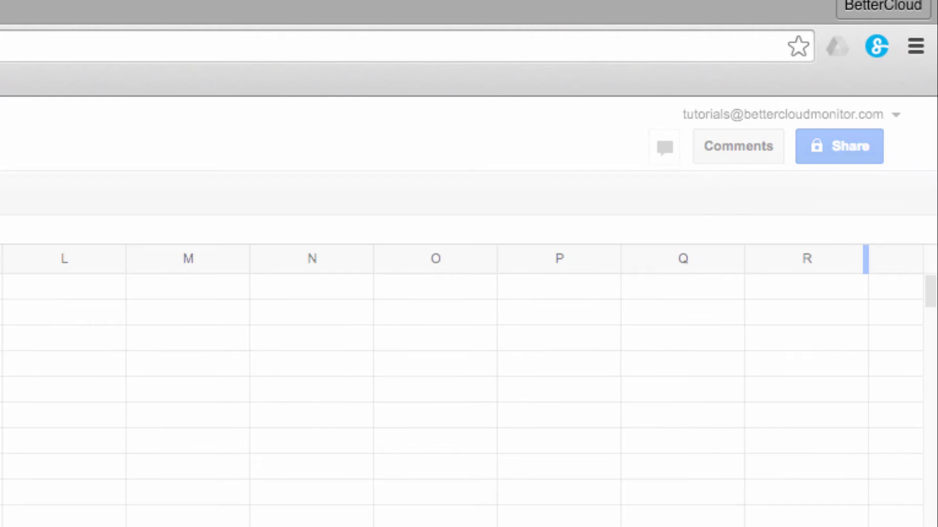
Step: Share the spreadsheet with the 'video' collaborator, check Can edit access, and view advanced settings
{"action": "left_click", "coordinate": [846, 146]}
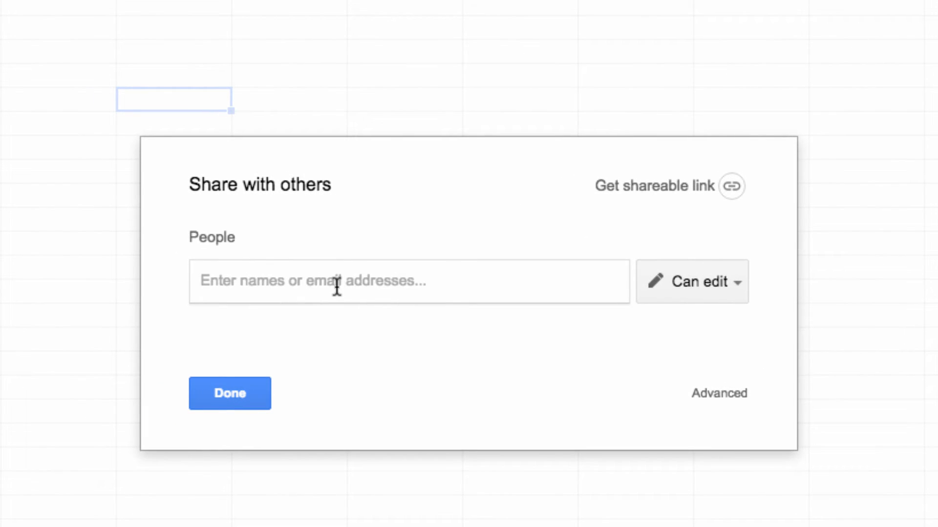
{"action": "type", "text": "videos Account"}
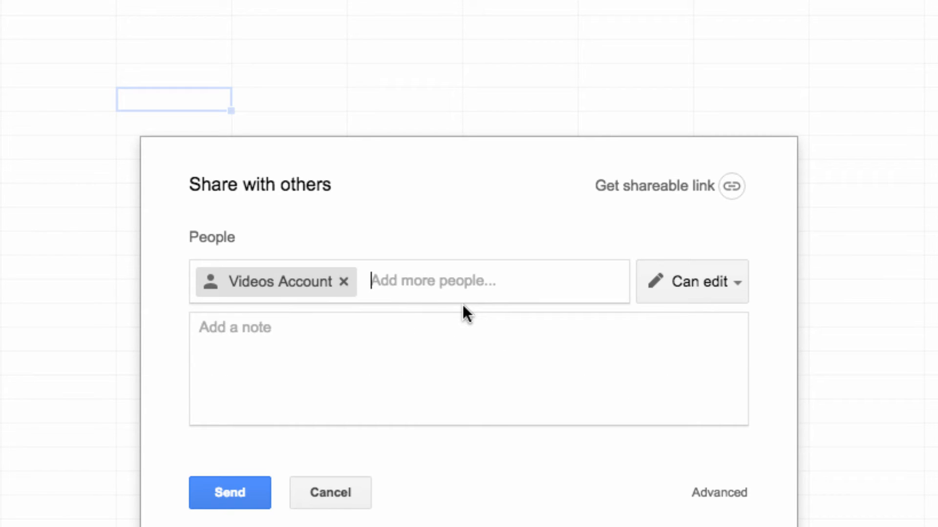
{"action": "mouse_move", "coordinate": [618, 312]}
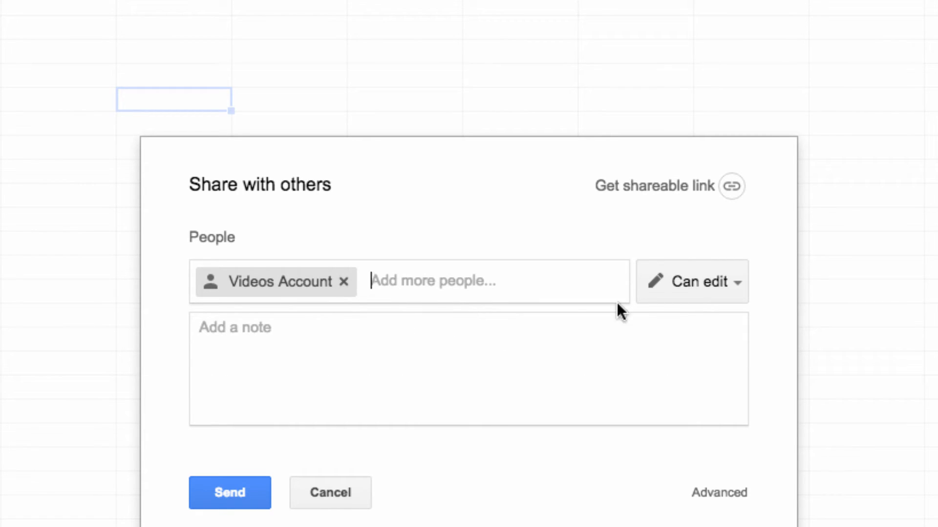
{"action": "left_click", "coordinate": [692, 282]}
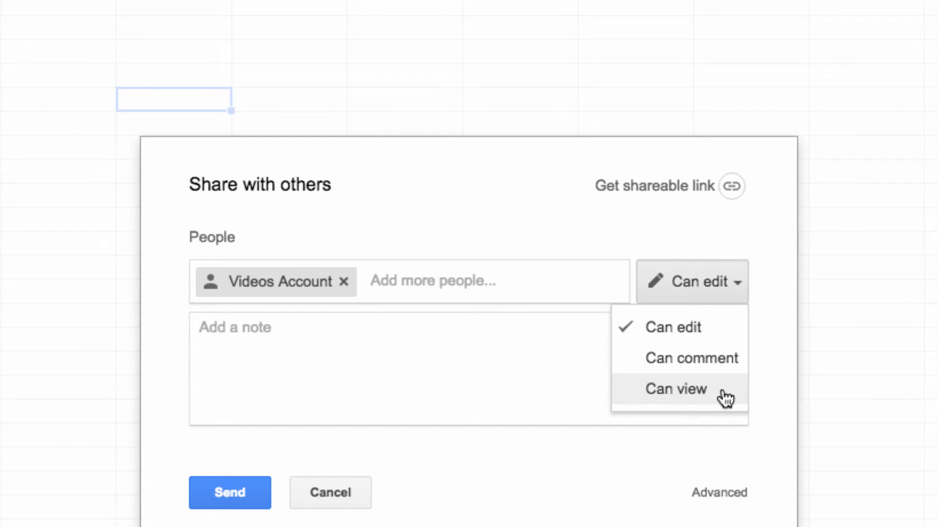
{"action": "mouse_move", "coordinate": [734, 394]}
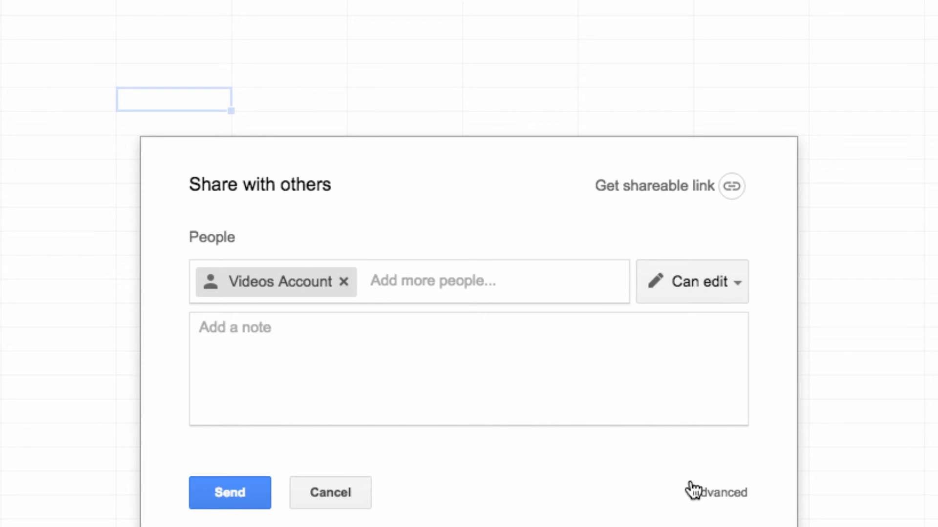
{"action": "left_click", "coordinate": [717, 491]}
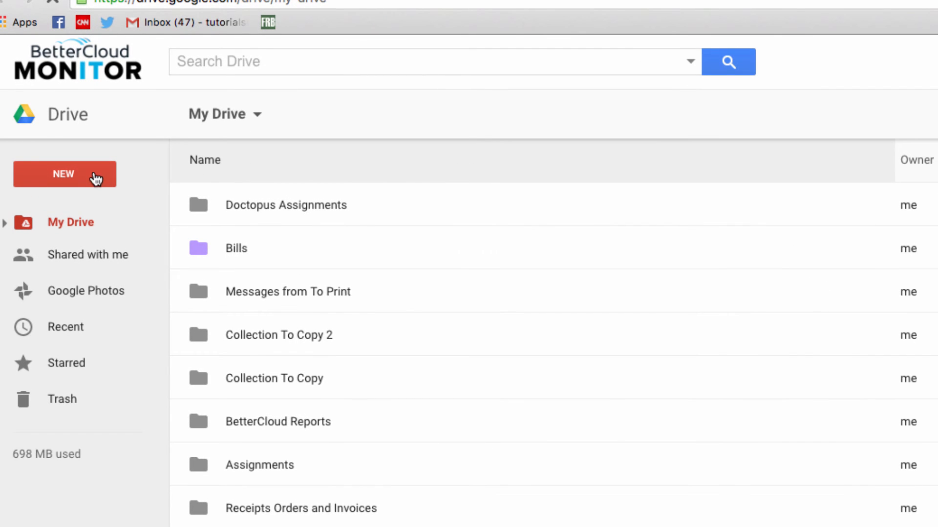
Step: From Drive's NEW menu, create a new Google Sheets spreadsheet
{"action": "left_click", "coordinate": [63, 174]}
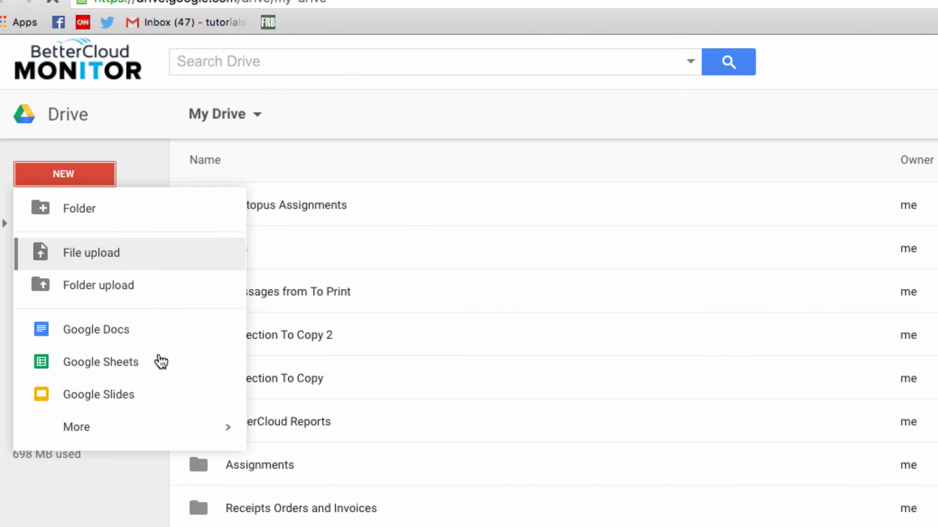
{"action": "left_click", "coordinate": [101, 362]}
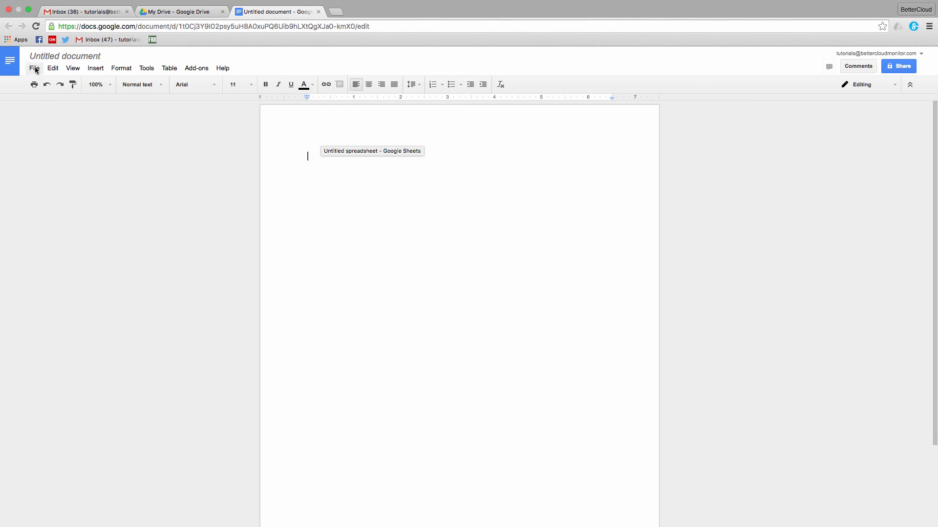
Step: Open the File menu of the blank untitled document
{"action": "left_click", "coordinate": [34, 67]}
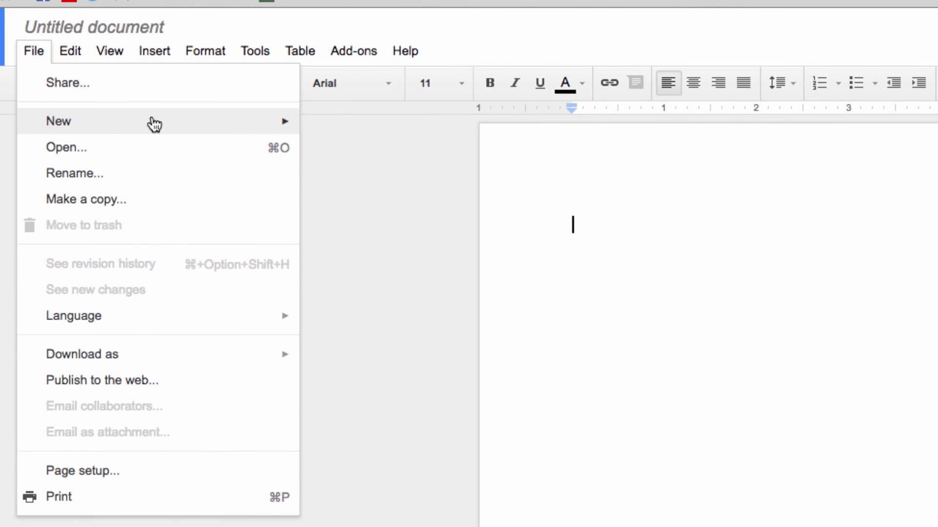